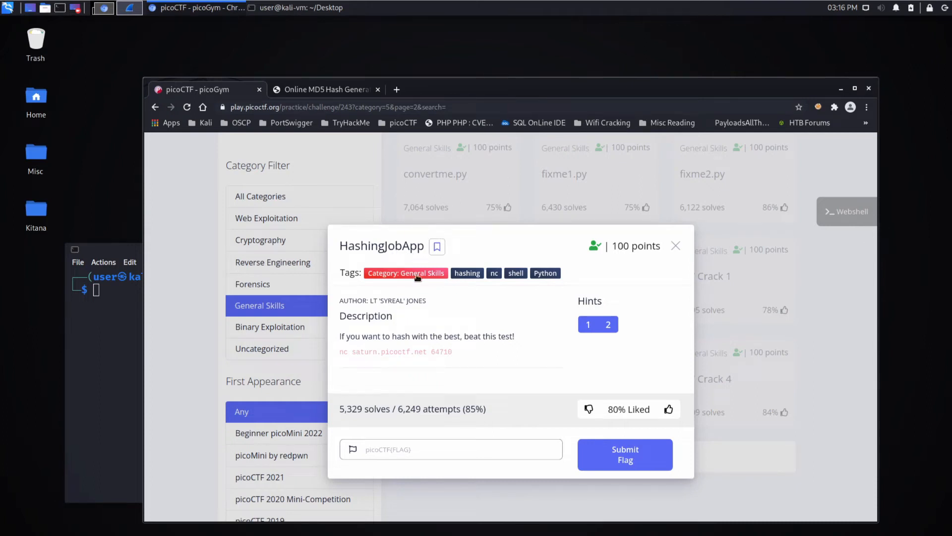
mouse_move(371, 321)
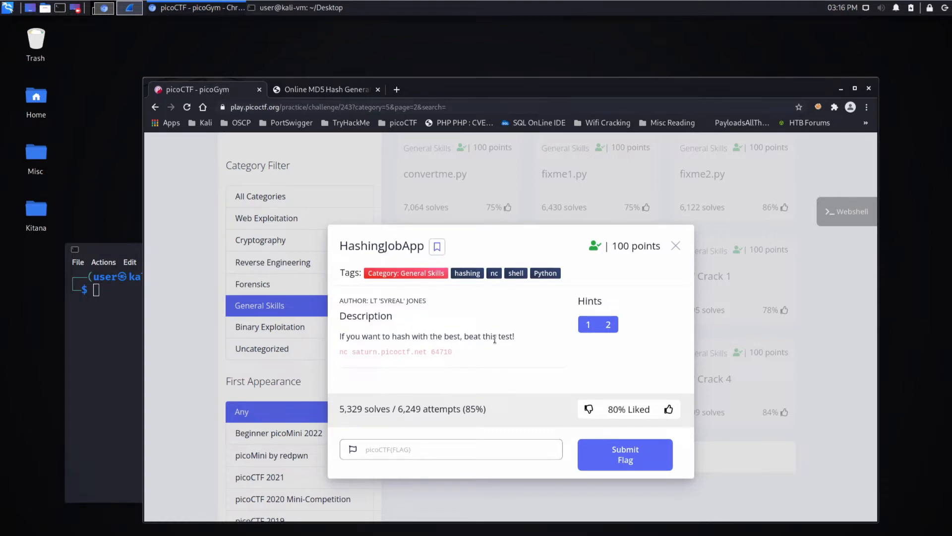
mouse_move(476, 351)
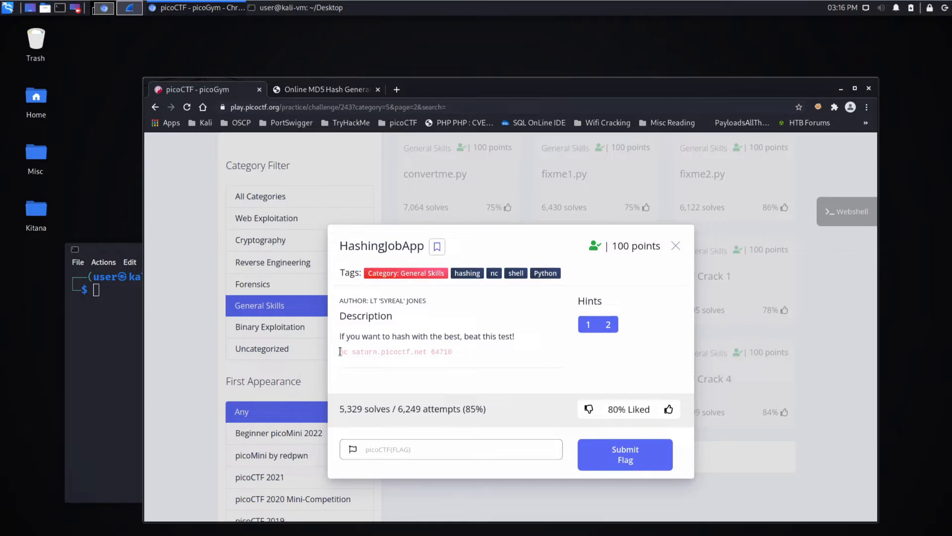
Select the nc saturn.picoctf.net 64710 command in the HashingJobApp description to copy it.
drag(341, 351, 451, 351)
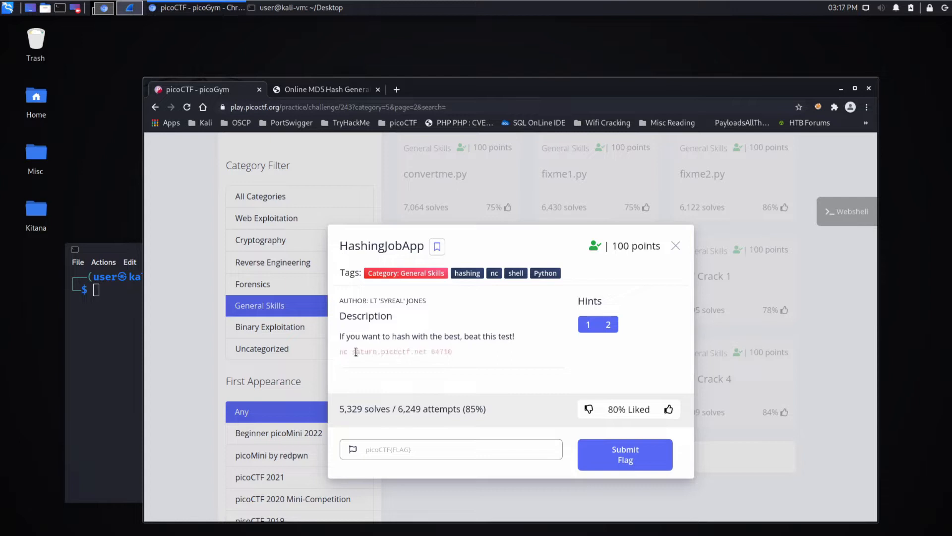
mouse_move(472, 355)
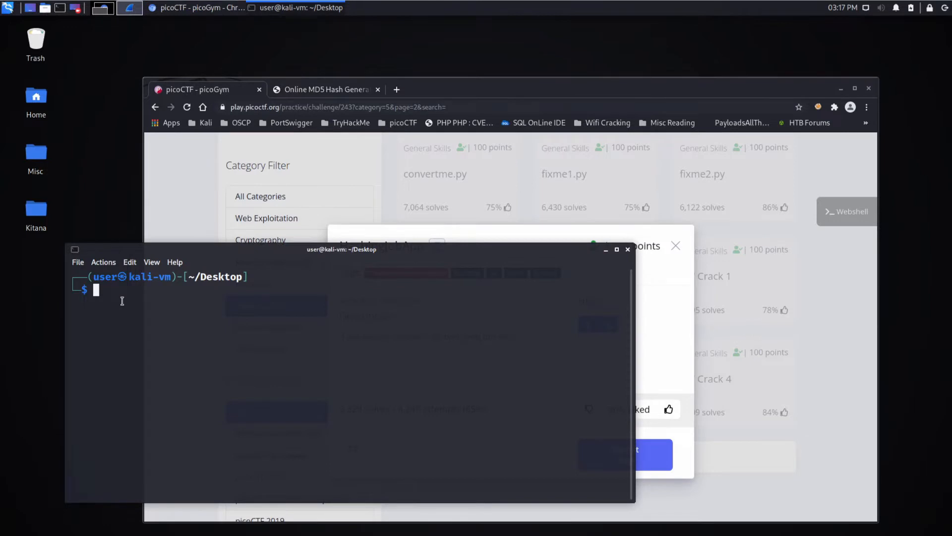
Connect with nc saturn.picoctf.net 64710 and copy the requested word 'cholesterol'.
text(nc saturn.picoctf.net 64710)
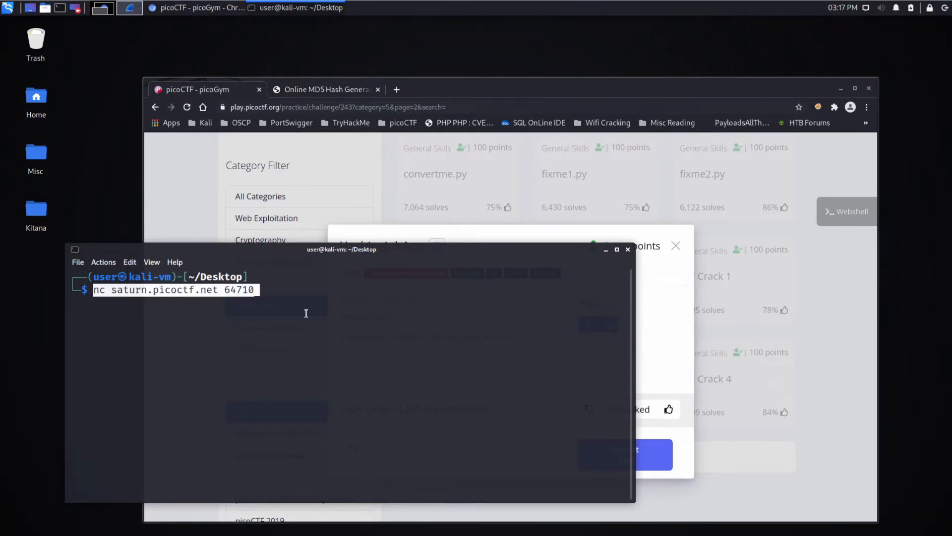
key(Return)
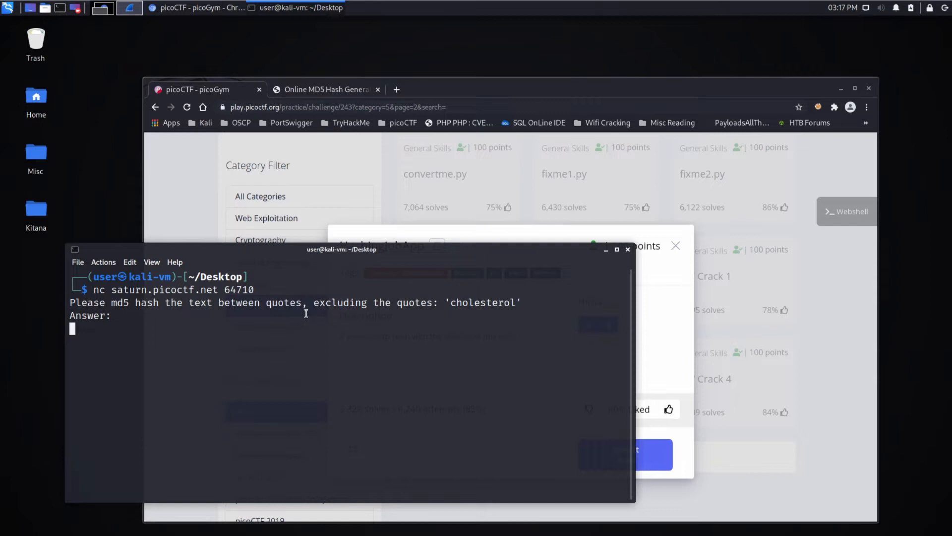
mouse_move(450, 302)
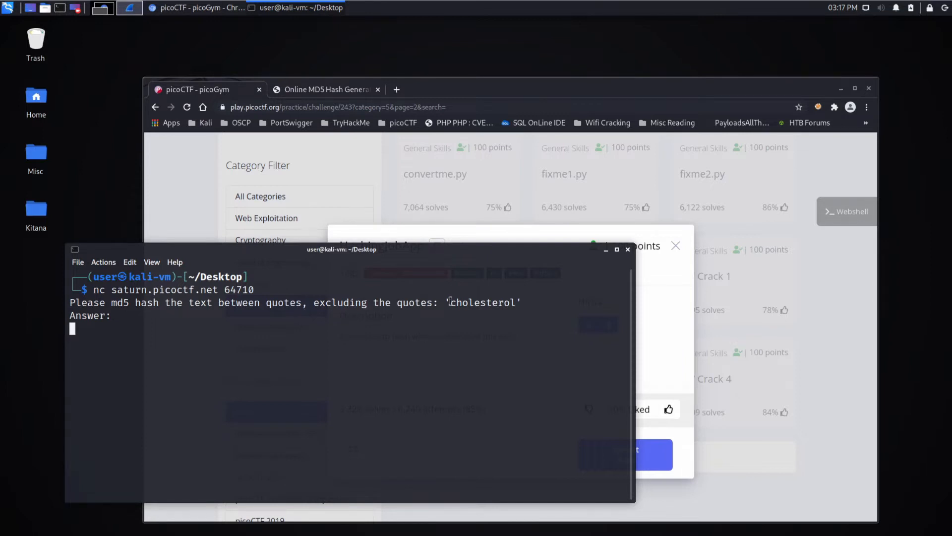
right_click(482, 302)
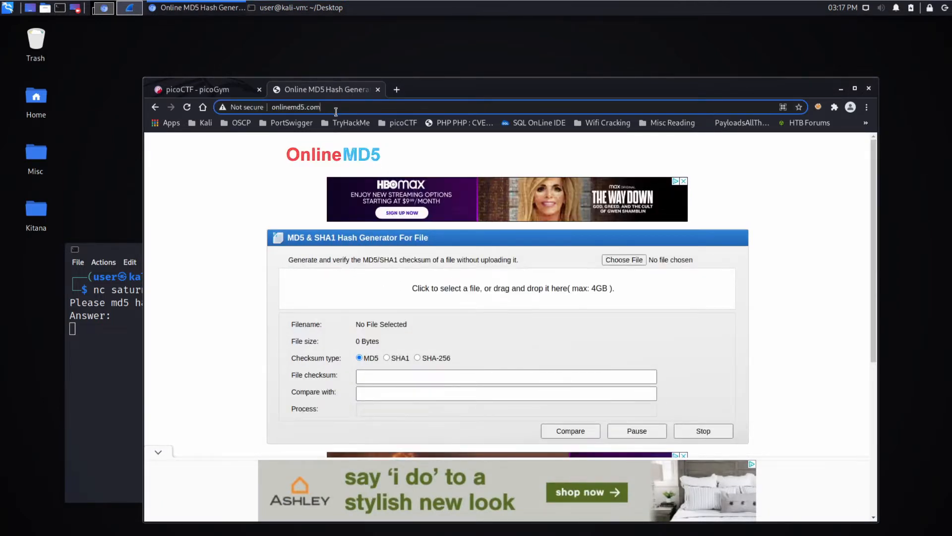
Hash 'cholesterol' in OnlineMD5 and paste the MD5 as the first answer.
scroll(down, 3)
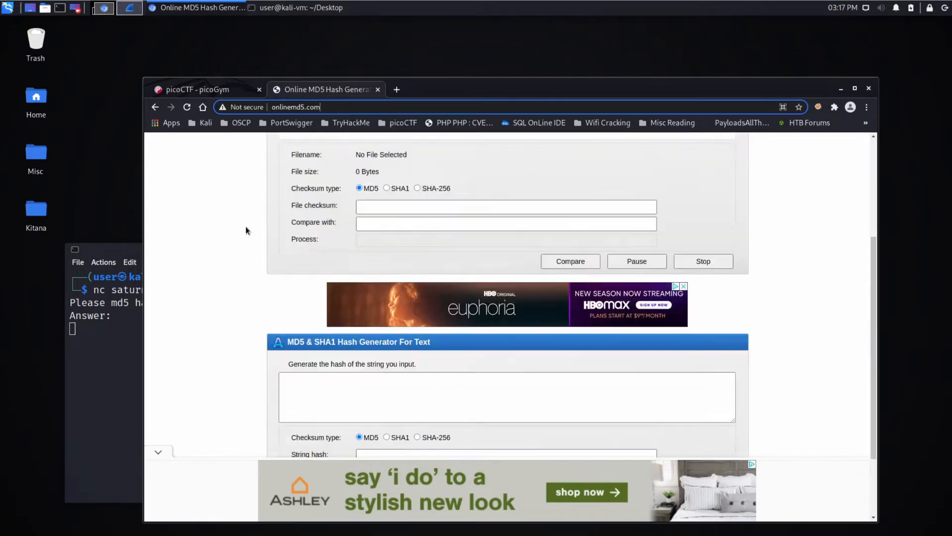
scroll(down, 3)
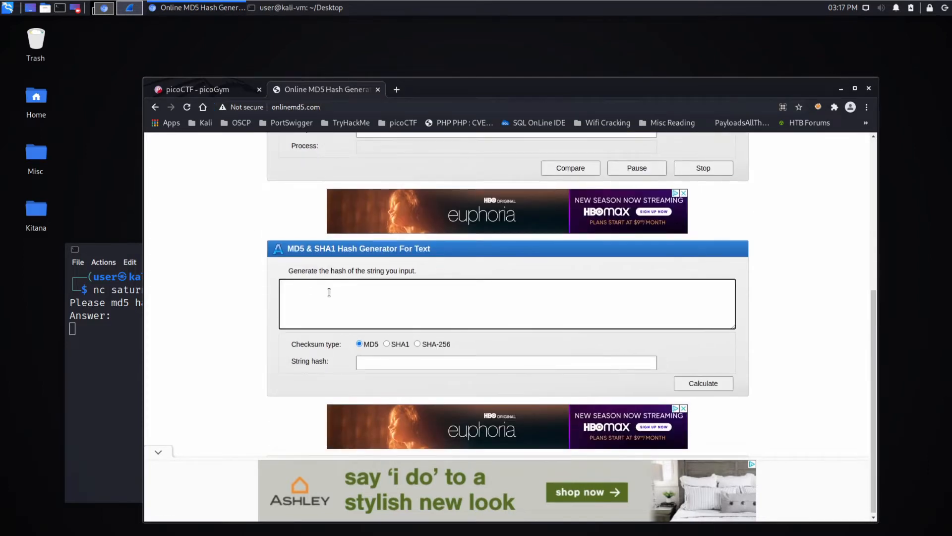
text(cholesterol)
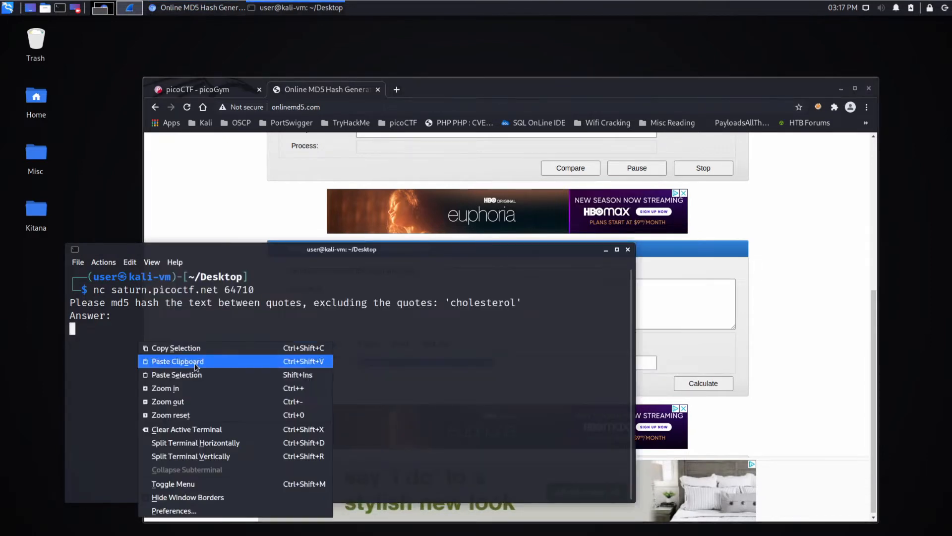
click(178, 360)
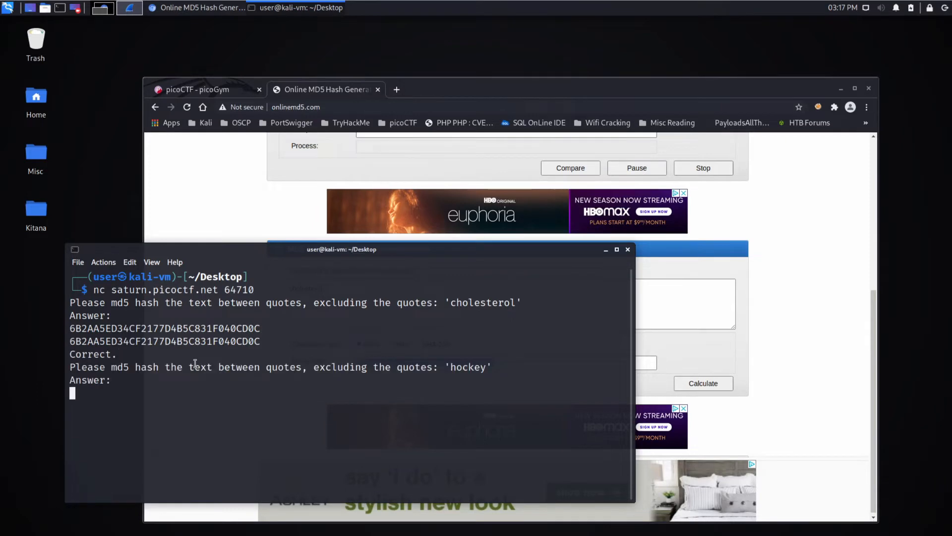
Hash 'hockey' and submit its MD5, then copy the next word 'communists'.
double_click(468, 367)
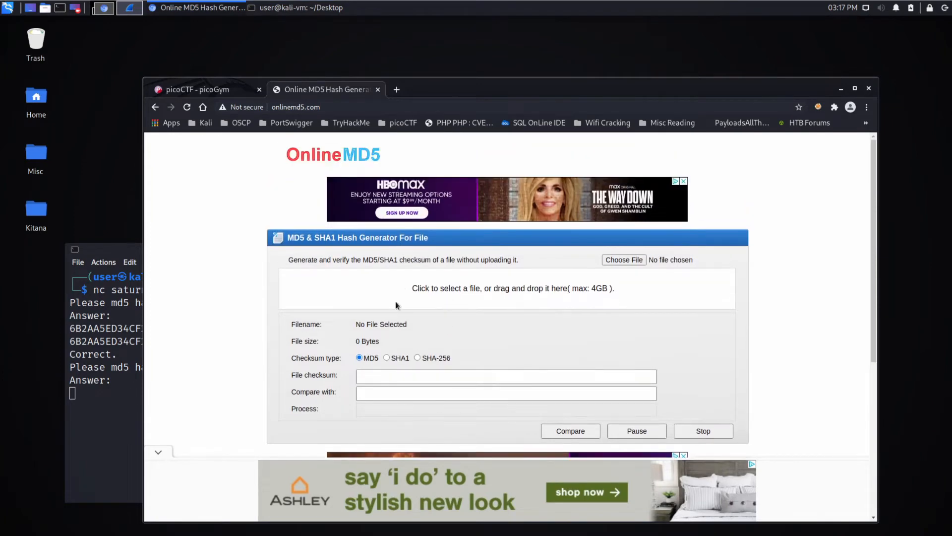
scroll(down, 3)
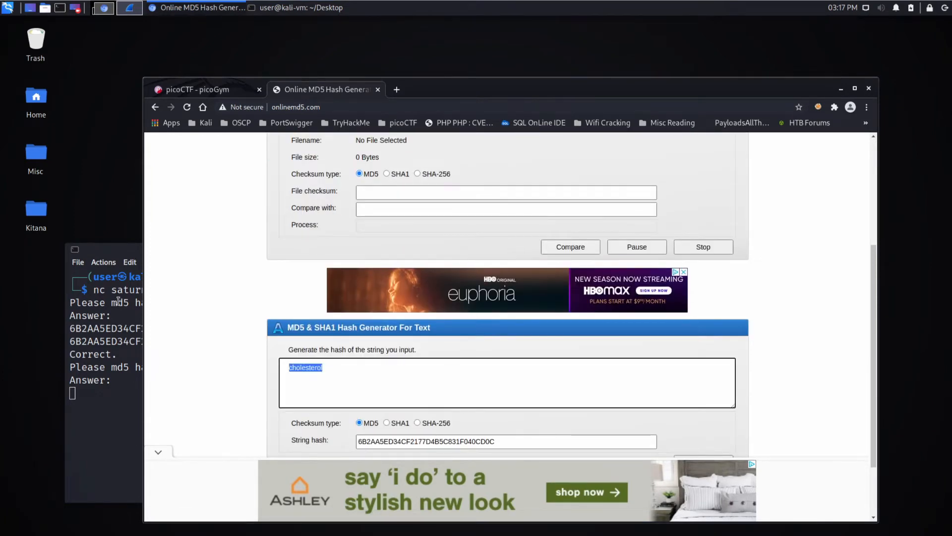
text(hockey')
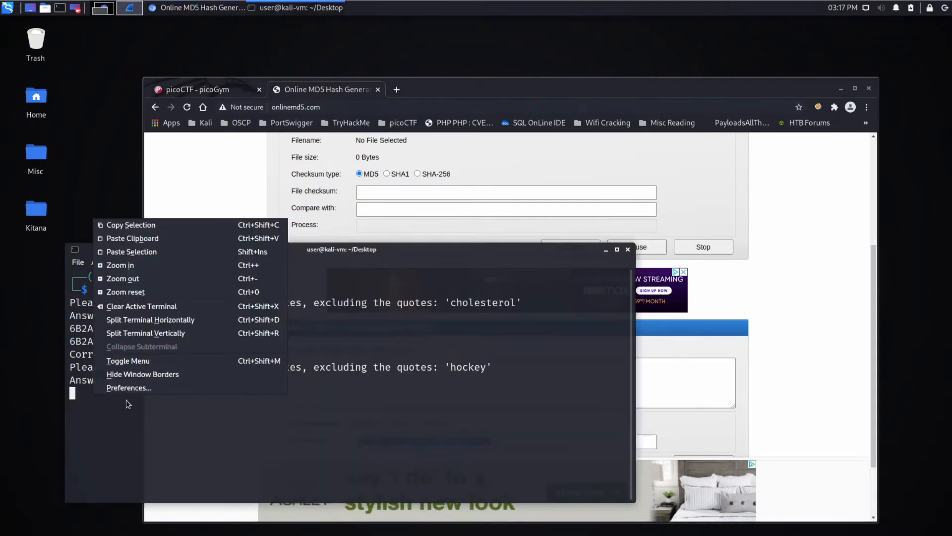
mouse_move(131, 251)
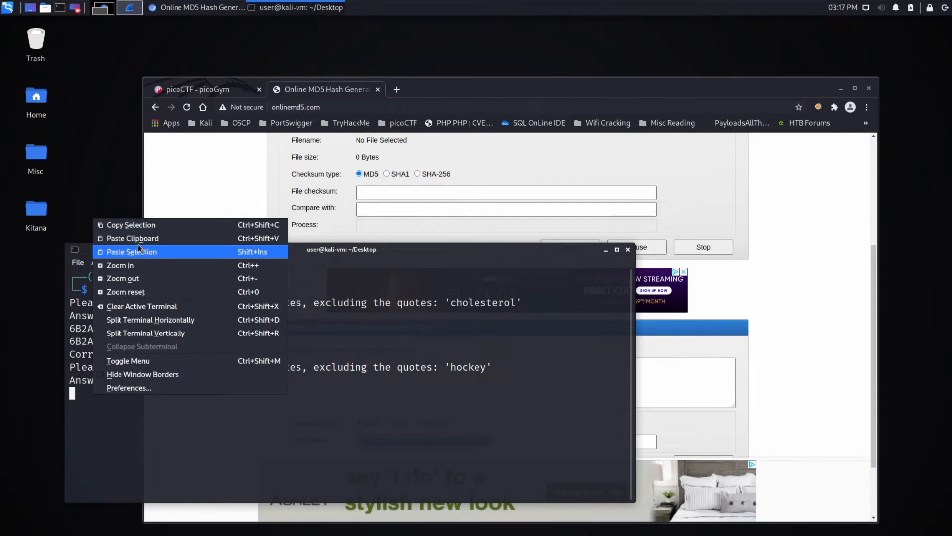
click(131, 252)
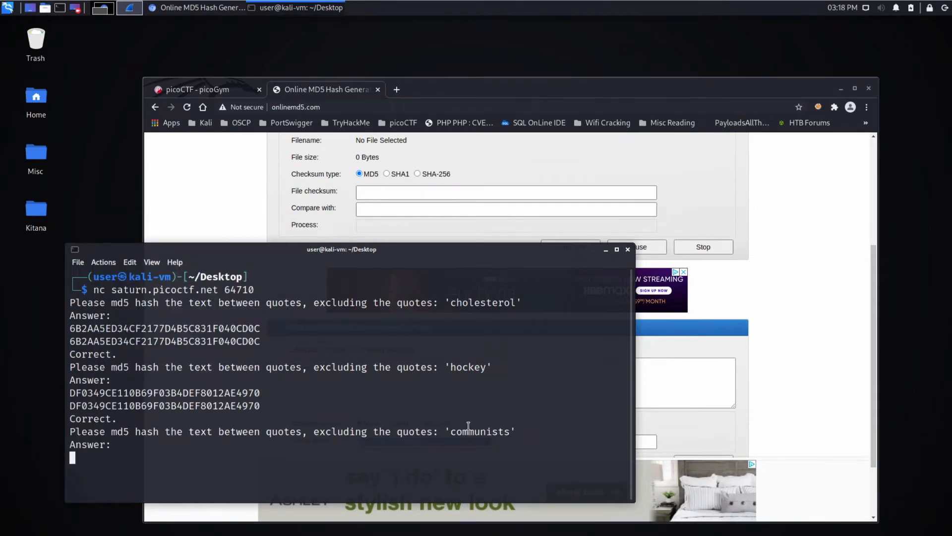
right_click(479, 431)
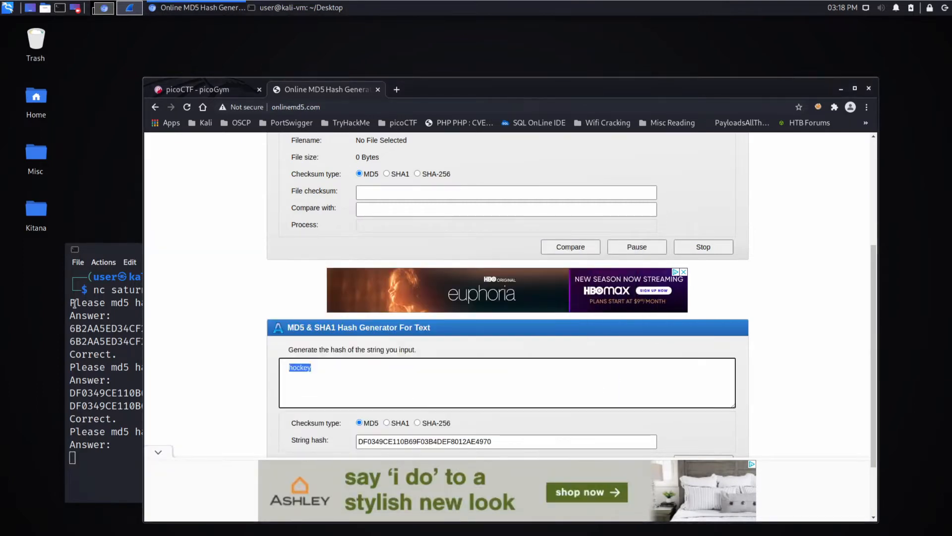
Hash 'communists' and paste its MD5 as the final answer to reveal the flag.
text(communists)
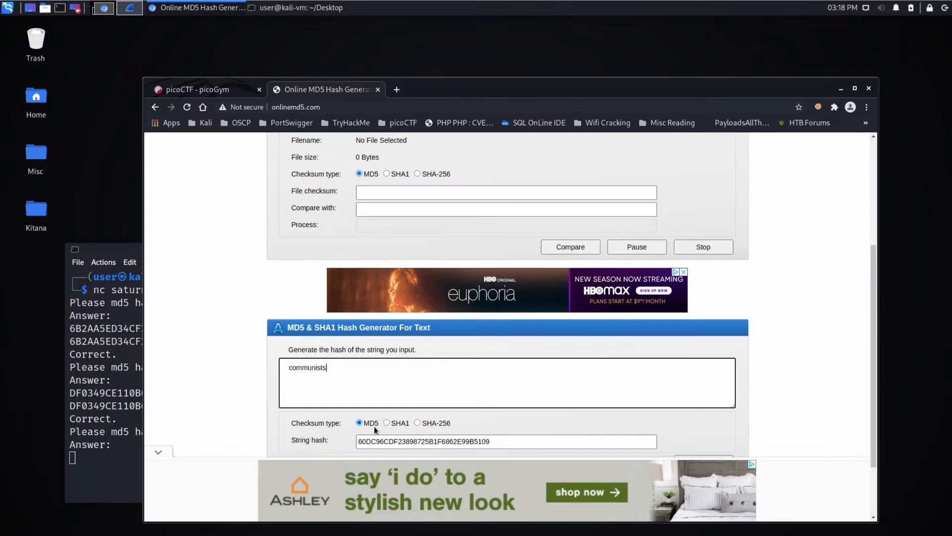
double_click(424, 441)
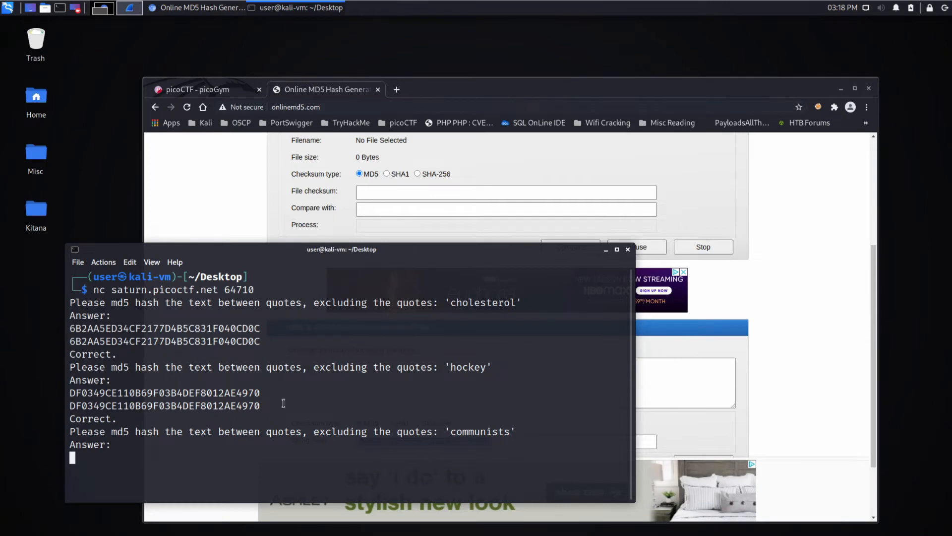
right_click(282, 403)
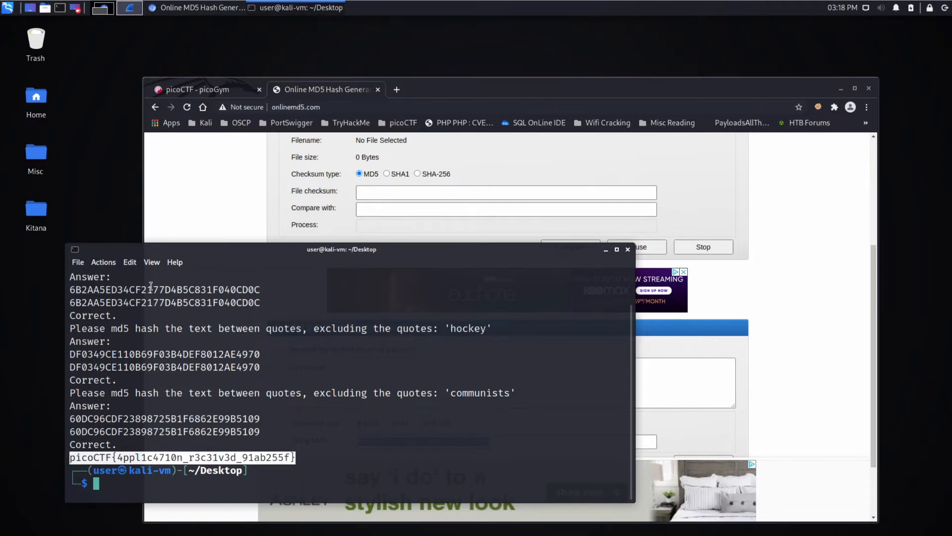
mouse_move(263, 103)
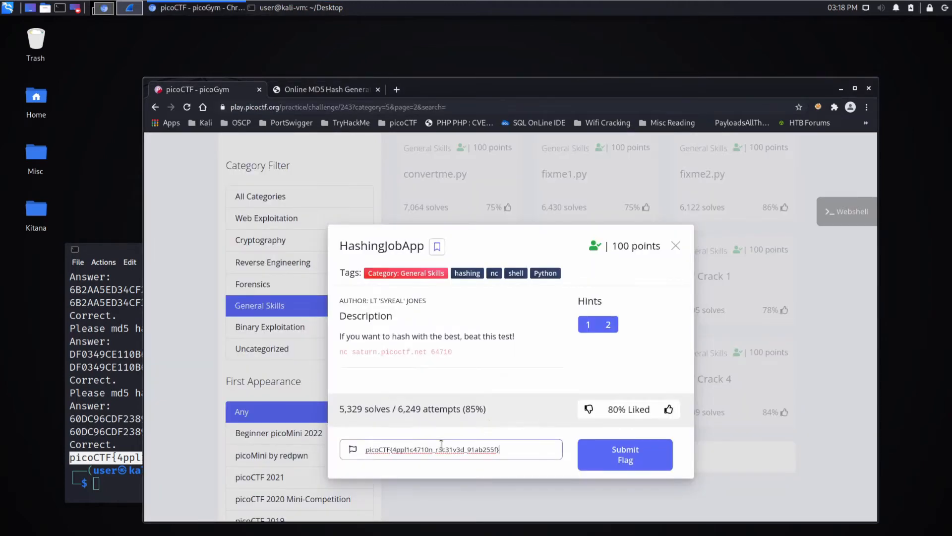
Submit flag picoCTF{4ppl1c4710n_r3c31v3d_91ab255f} and acknowledge the solved notice.
click(625, 454)
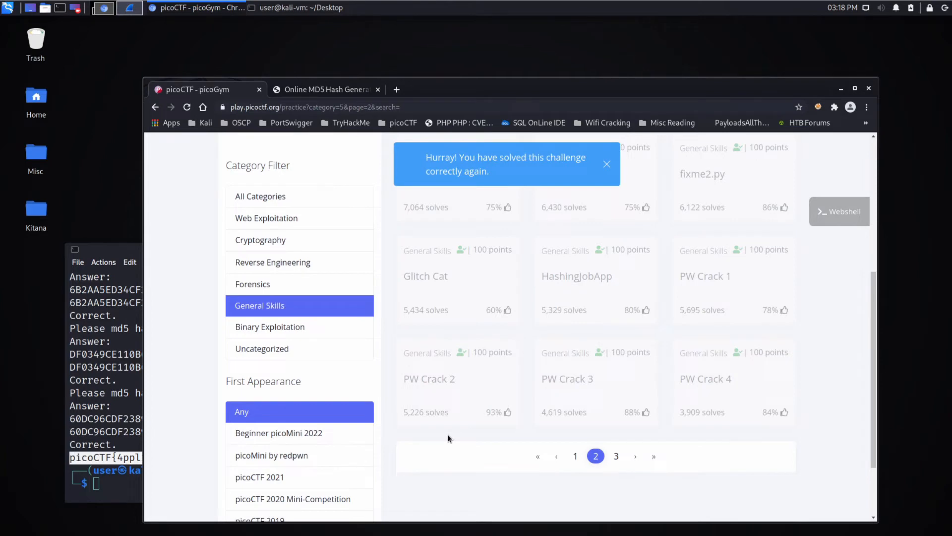
mouse_move(452, 380)
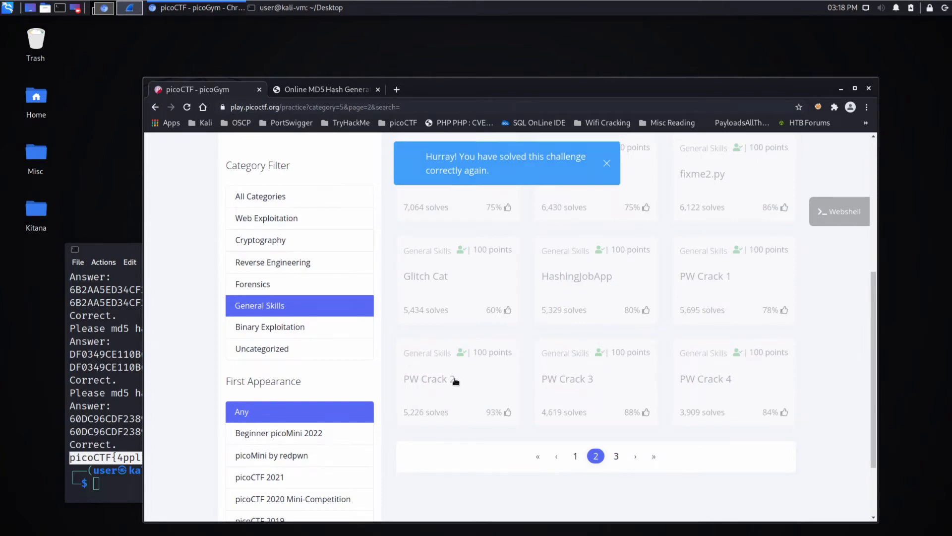
click(606, 163)
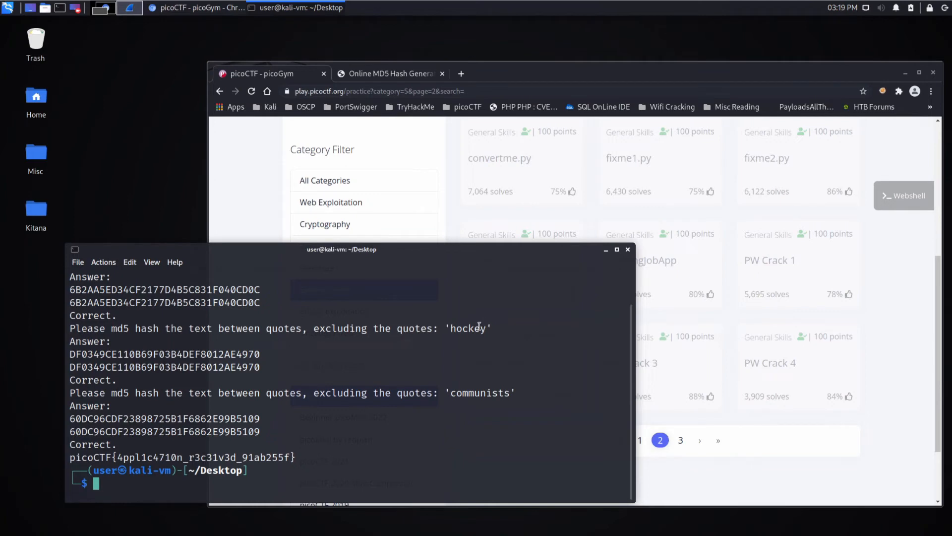
Run echo "hockey" | md5sum, getting ff01642a6fe6c55b7999d8d6798c73c5 instead of the accepted hash.
double_click(164, 354)
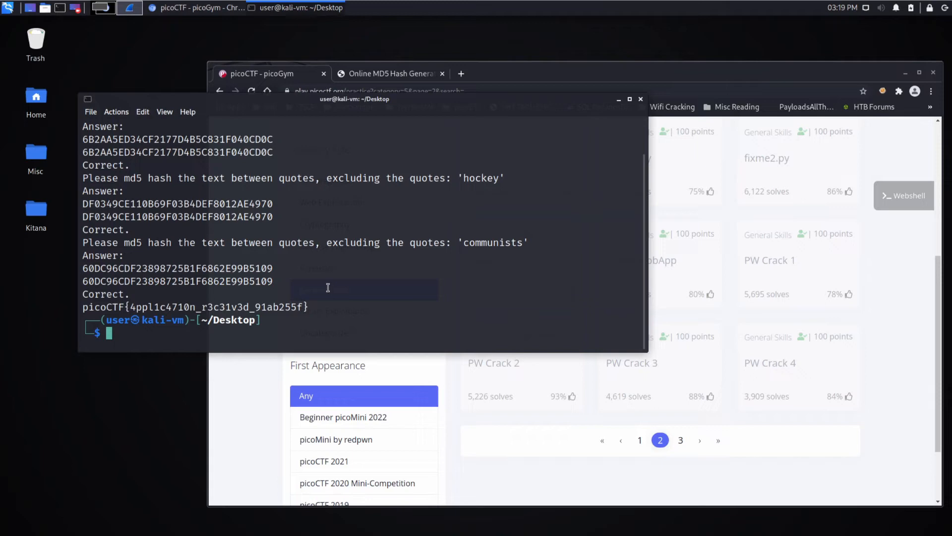
text(echo "hockey)
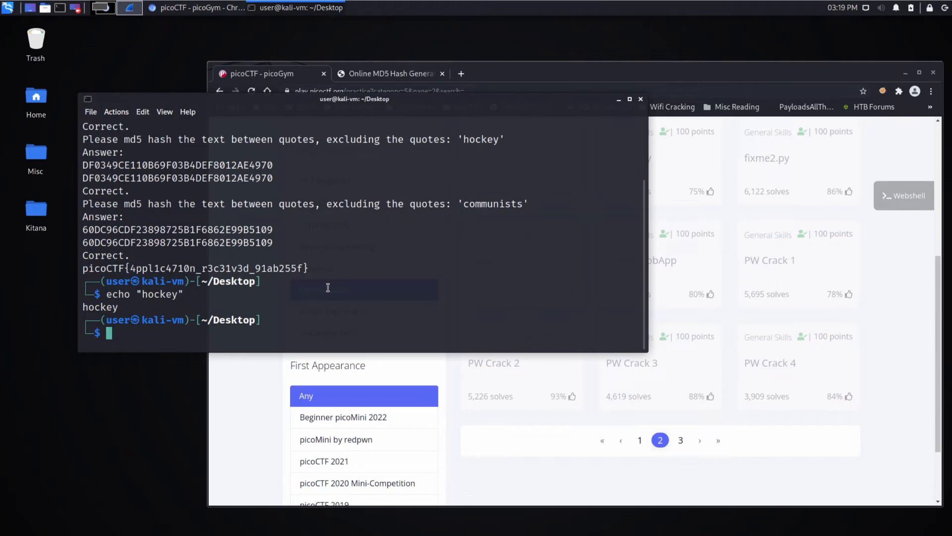
text(echo "hockey")
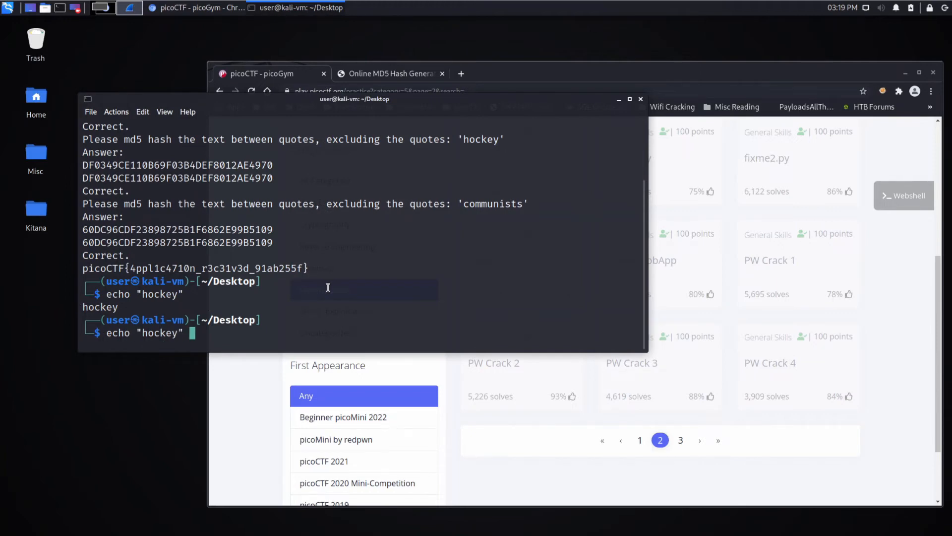
text(| md)
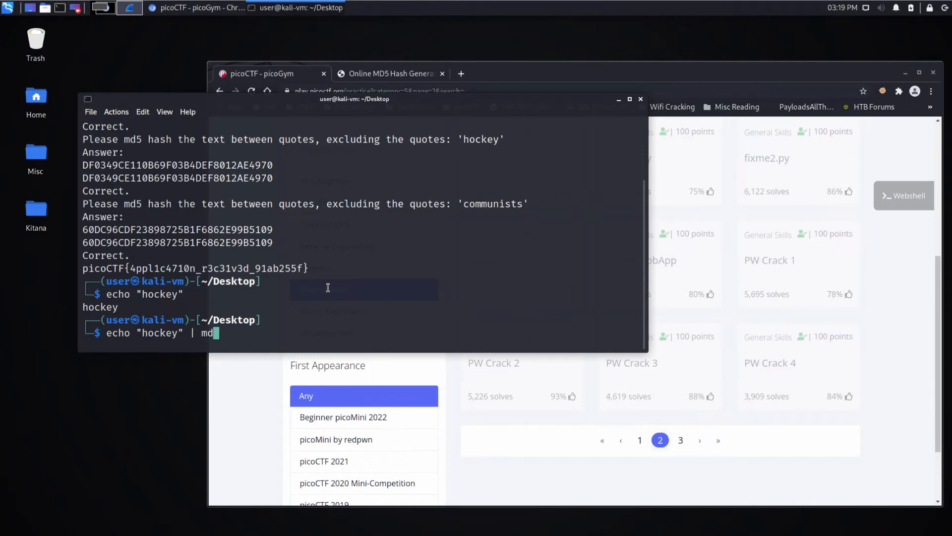
text(5sum)
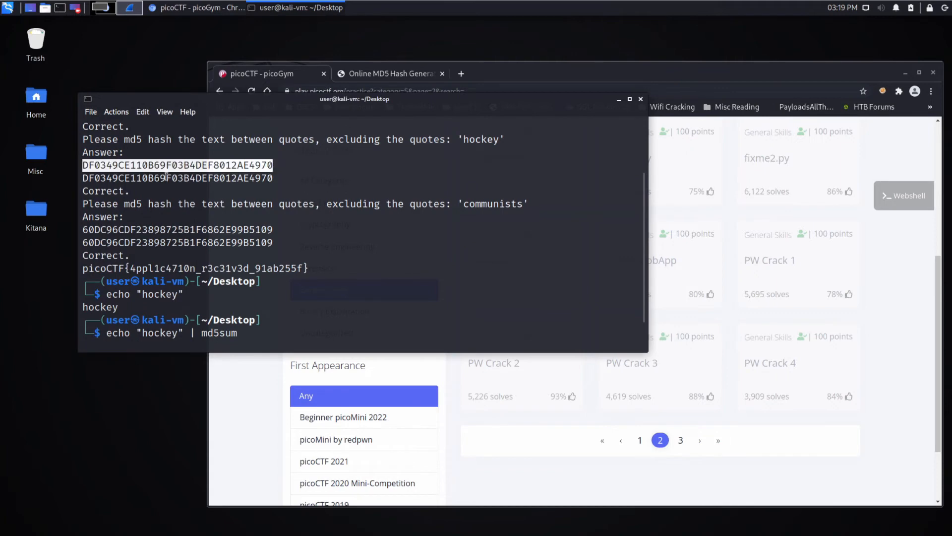
key(Return)
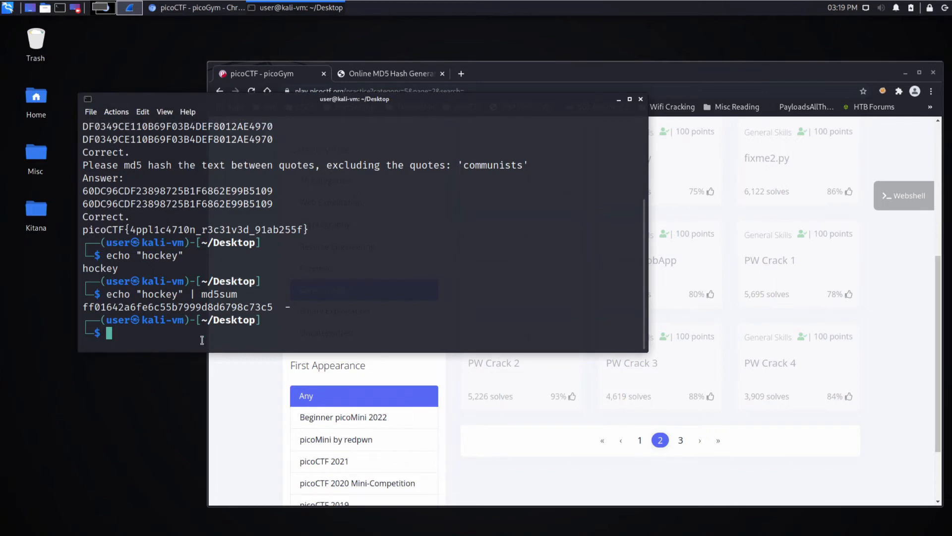
text(echo "hockey" | md5su)
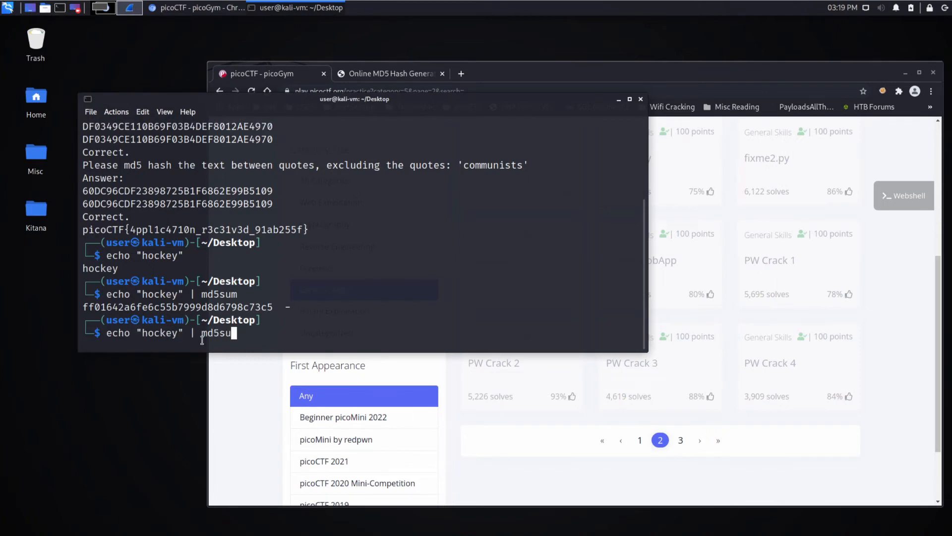
key(BackSpace)
text(>)
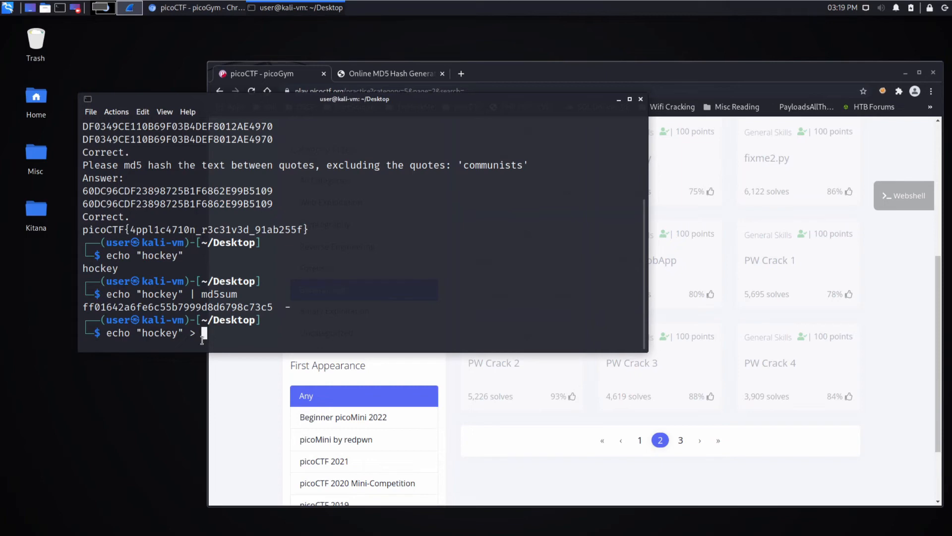
Write 'hockey' into hockey.txt via echo redirection and type md5sum hockey.txt.
text(ho)
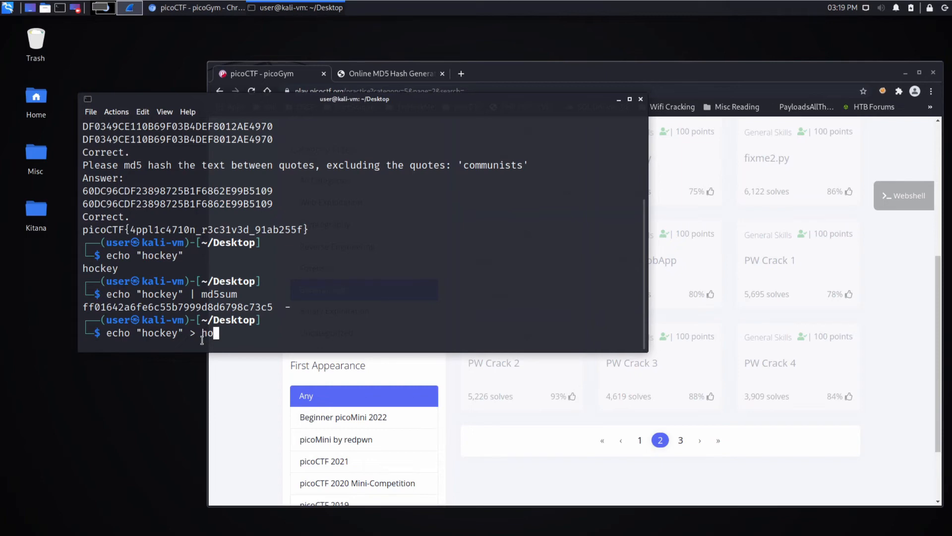
text(ckey.txt)
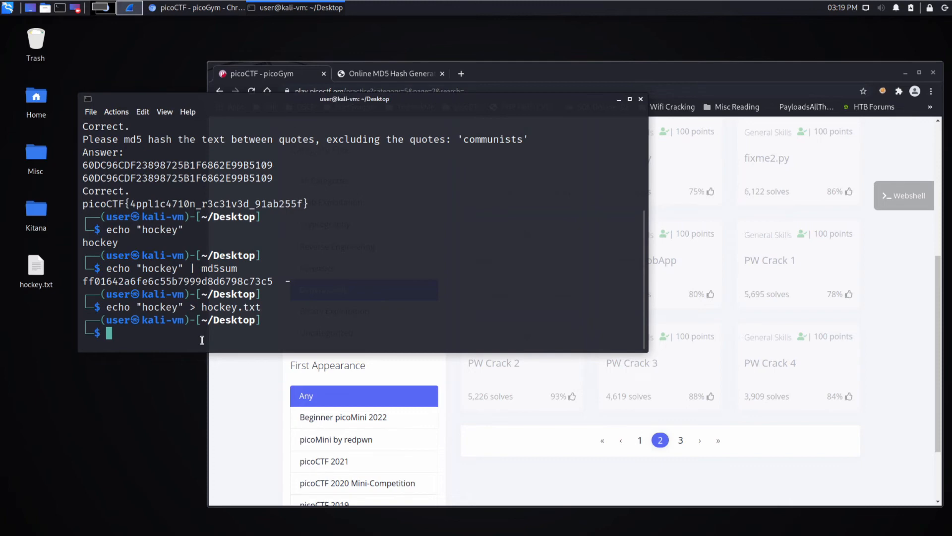
text(md5)
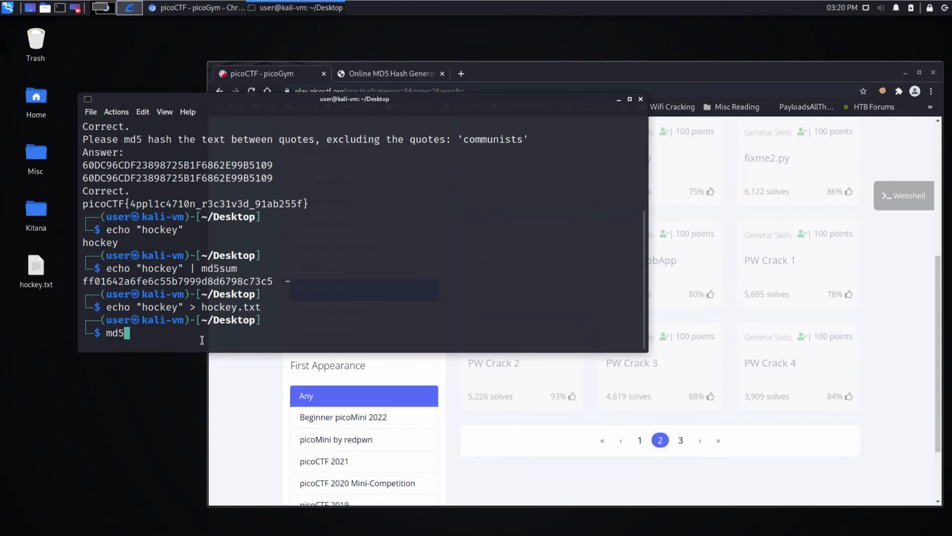
text(sum)
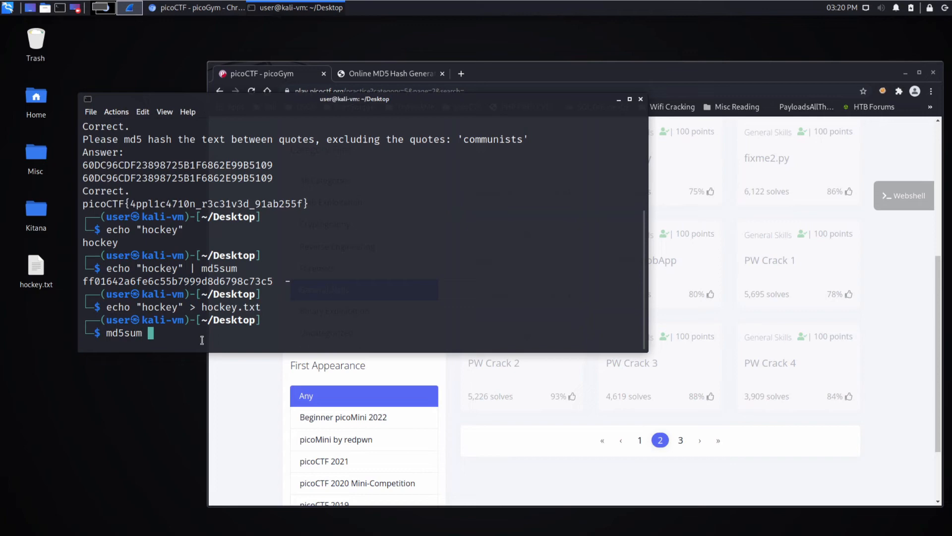
text(hockey.txt)
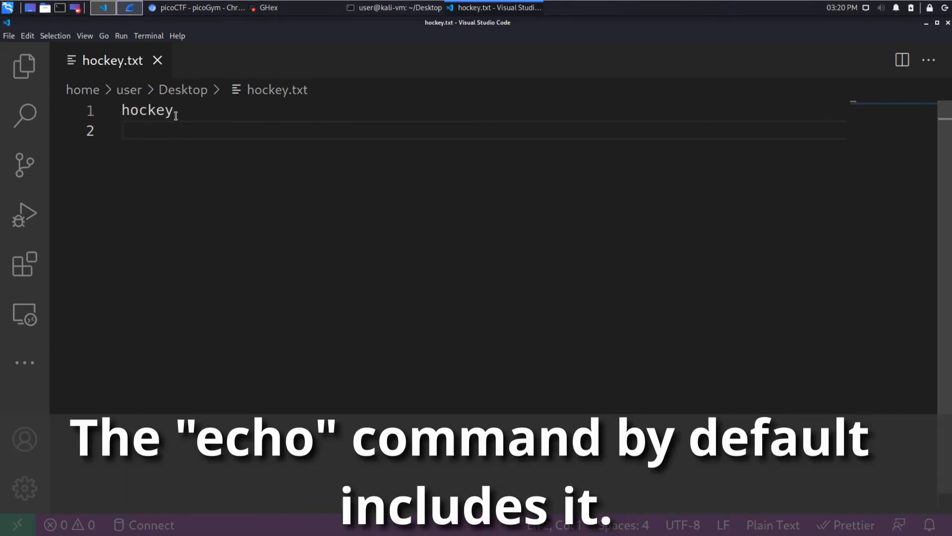
Delete the empty line 2 after 'hockey' in hockey.txt.
key(Backspace)
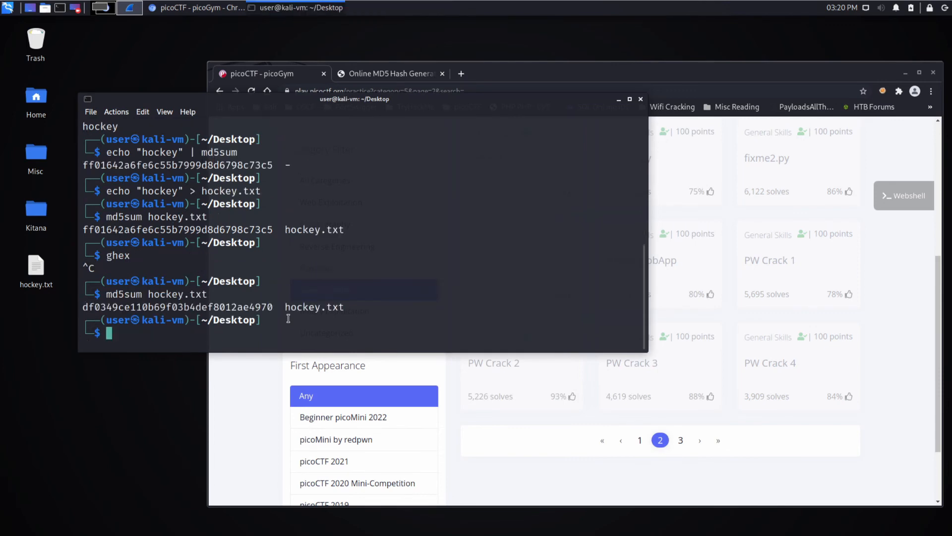
Select the new df0349ce110b69f03b4def8012ae4970 hash and maximize the terminal to compare it.
drag(83, 306, 273, 306)
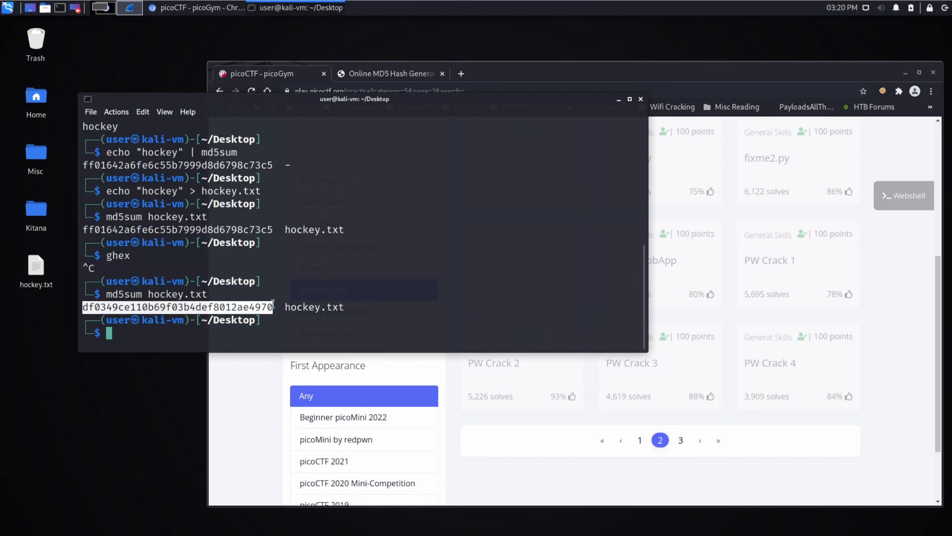
click(630, 99)
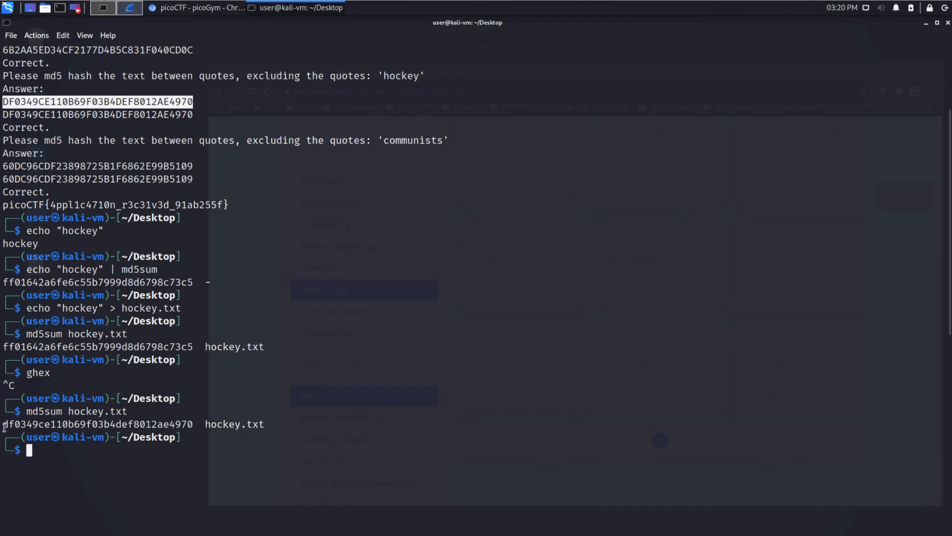
double_click(98, 423)
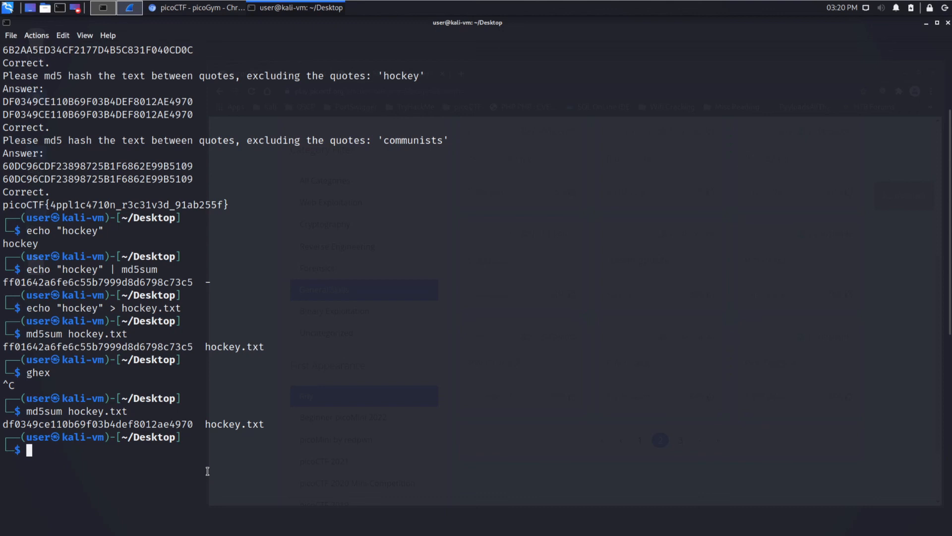
key(alt+Tab)
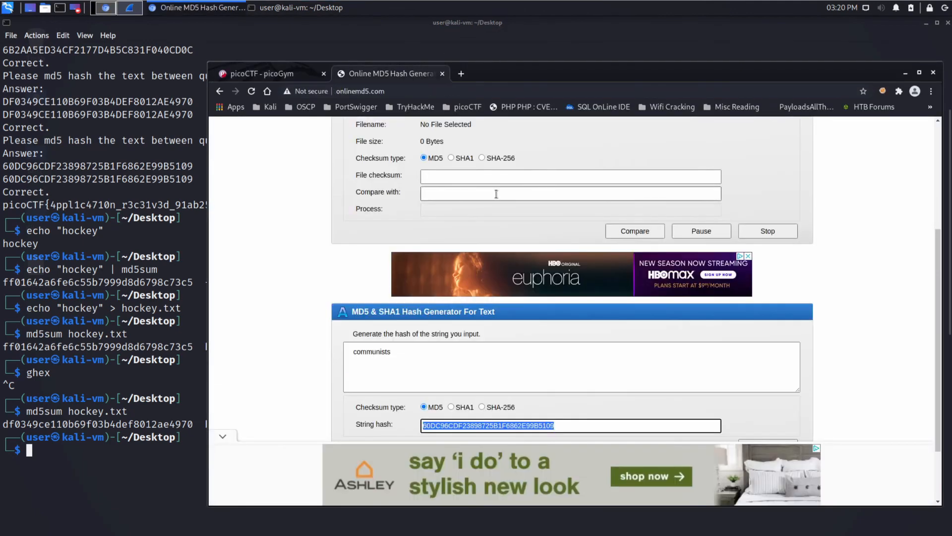
mouse_move(304, 264)
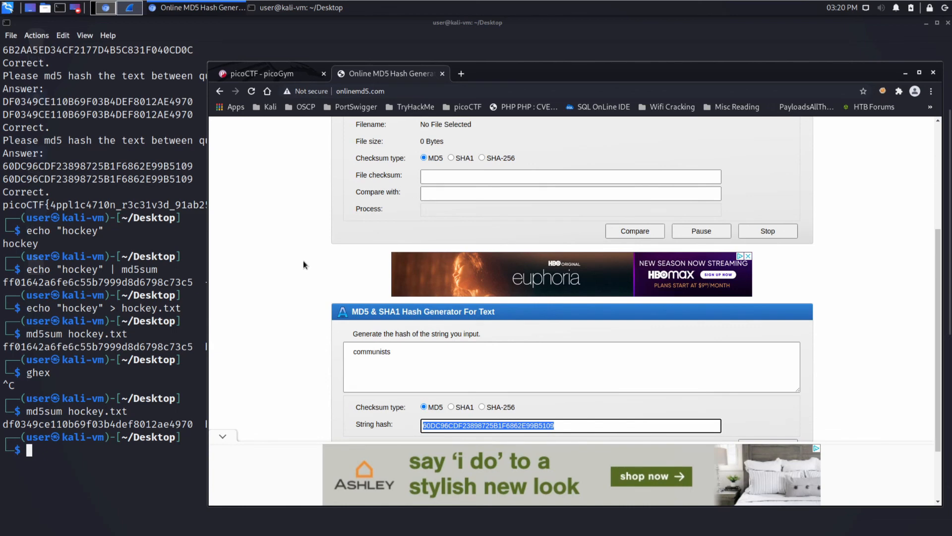
mouse_move(361, 516)
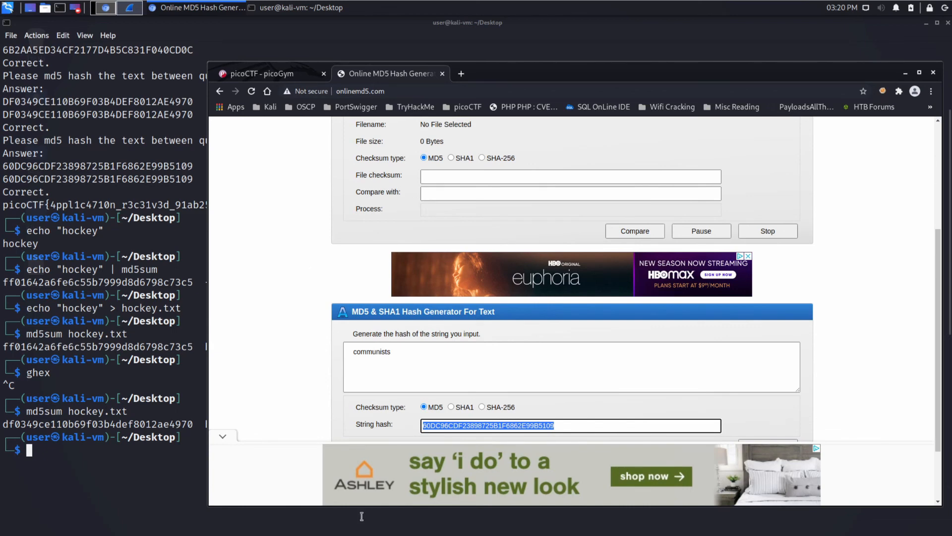